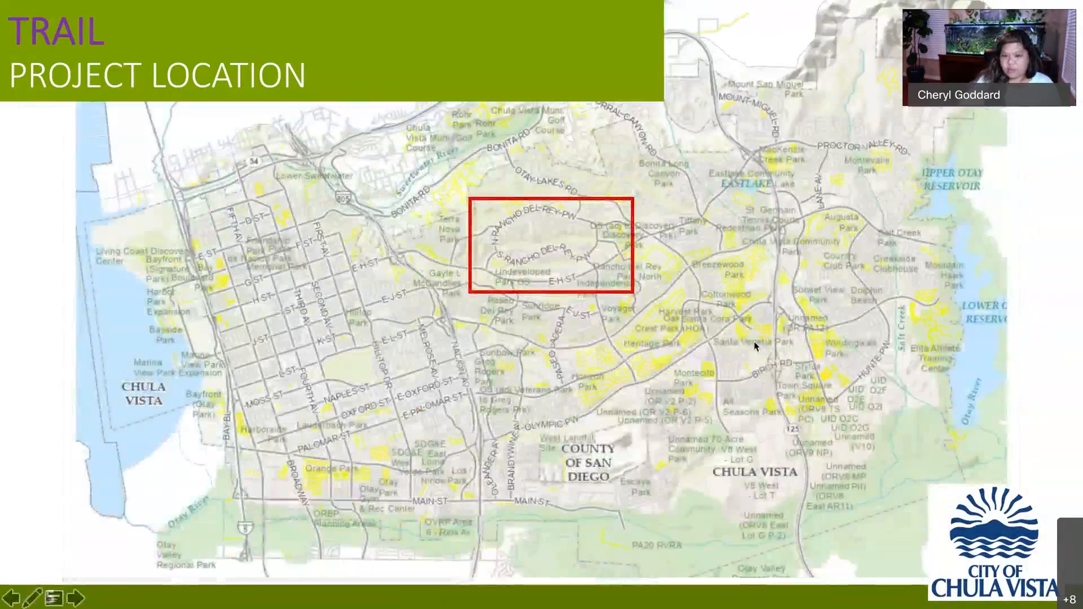
# Advance past the existing Rice Canyon Loop Trail map on slide 8
pyautogui.click(81, 597)
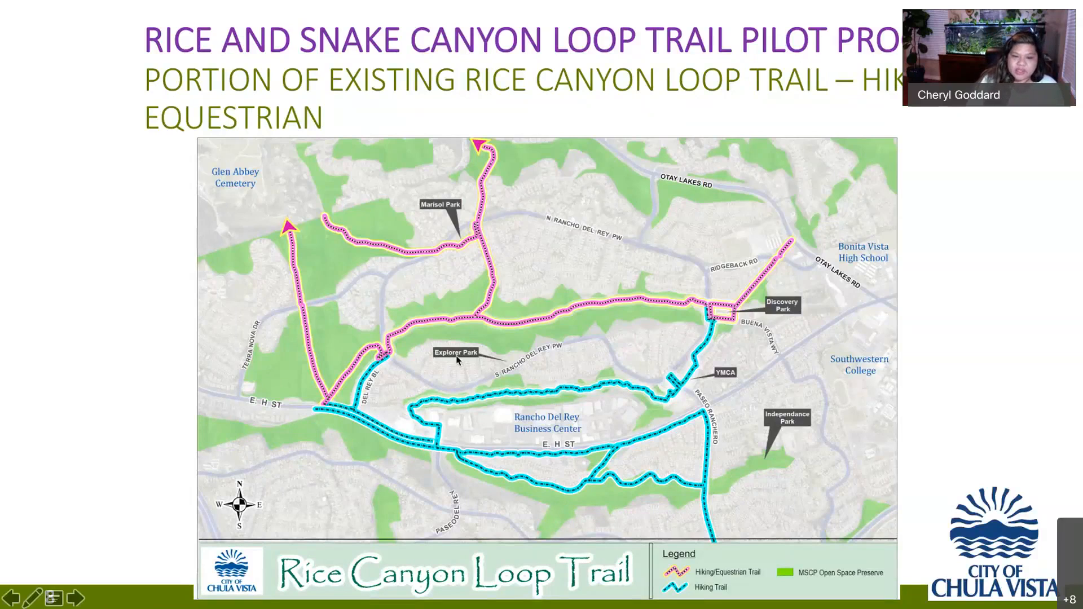
pyautogui.moveTo(450, 330)
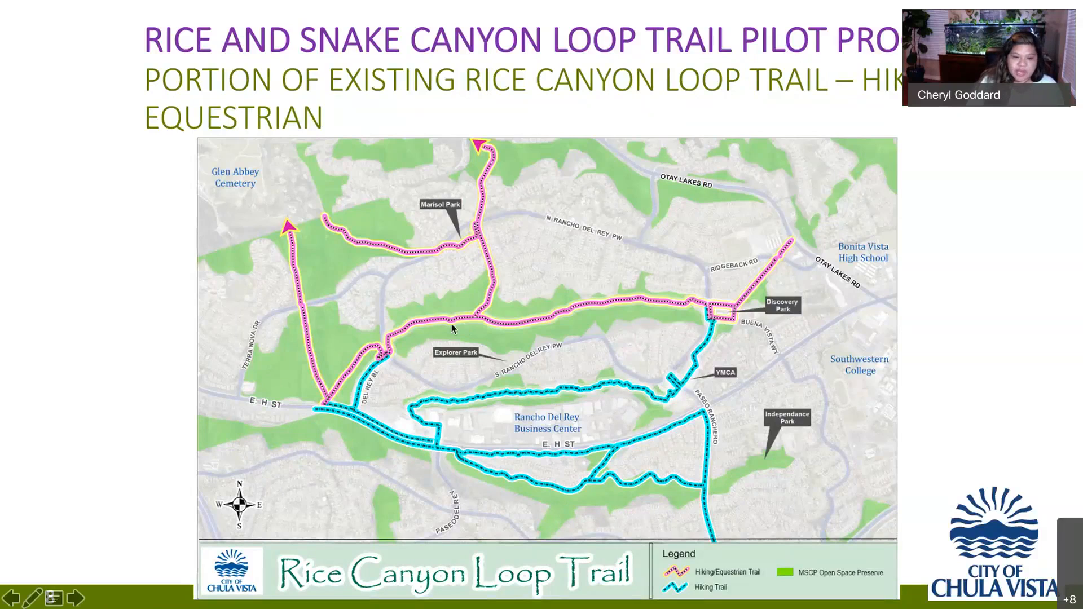
pyautogui.moveTo(350, 365)
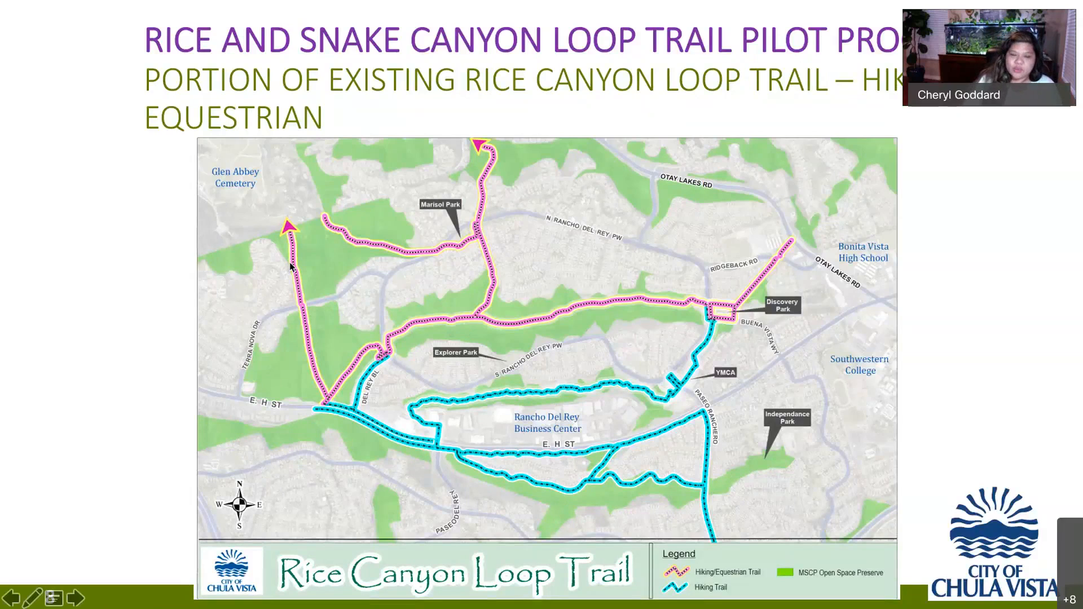
pyautogui.moveTo(321, 142)
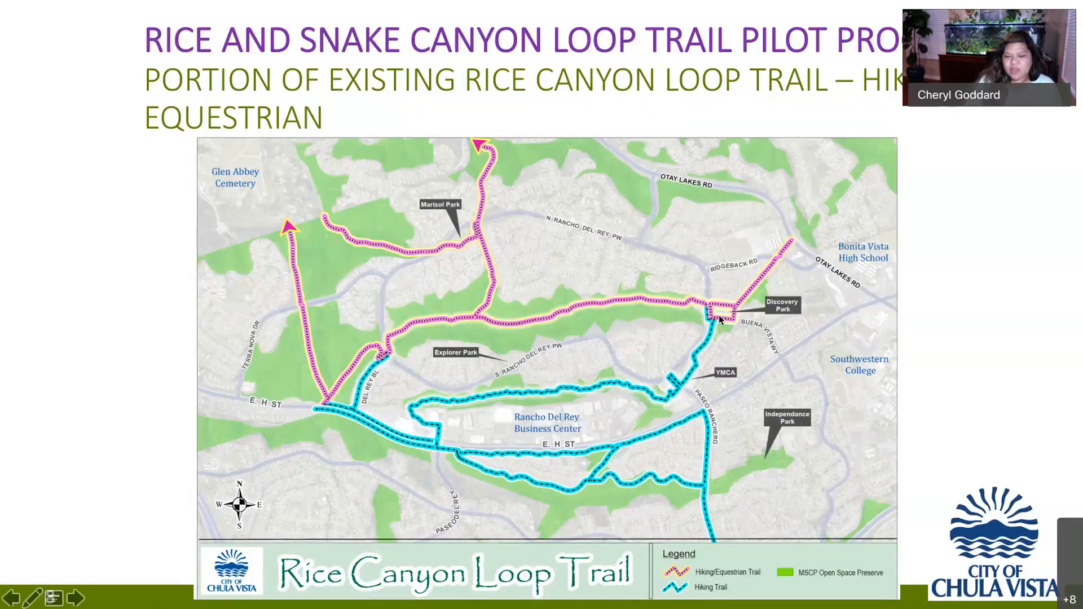
pyautogui.moveTo(604, 400)
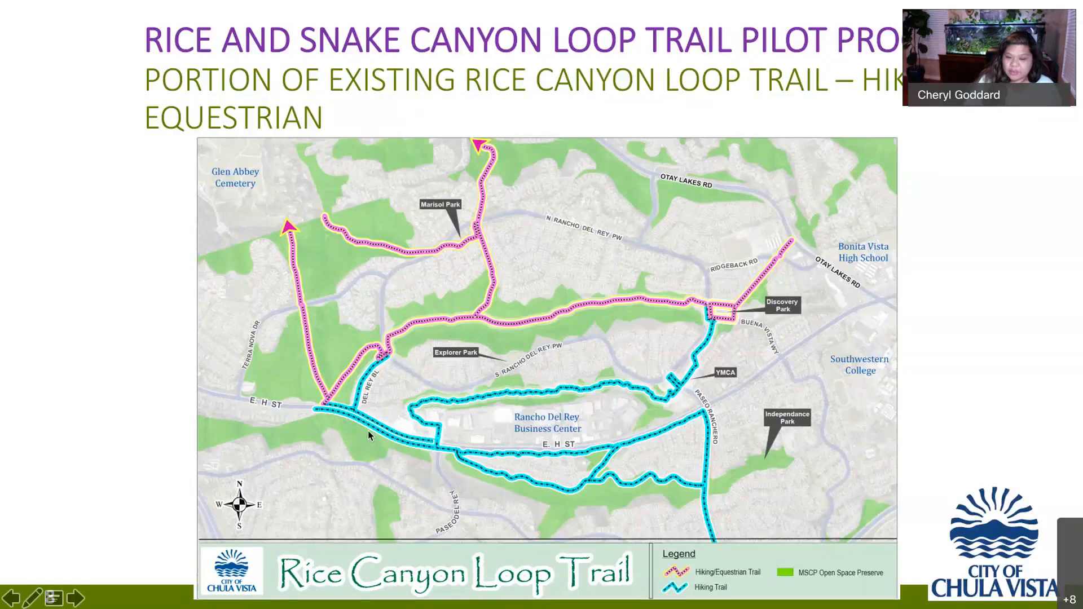
pyautogui.moveTo(435, 453)
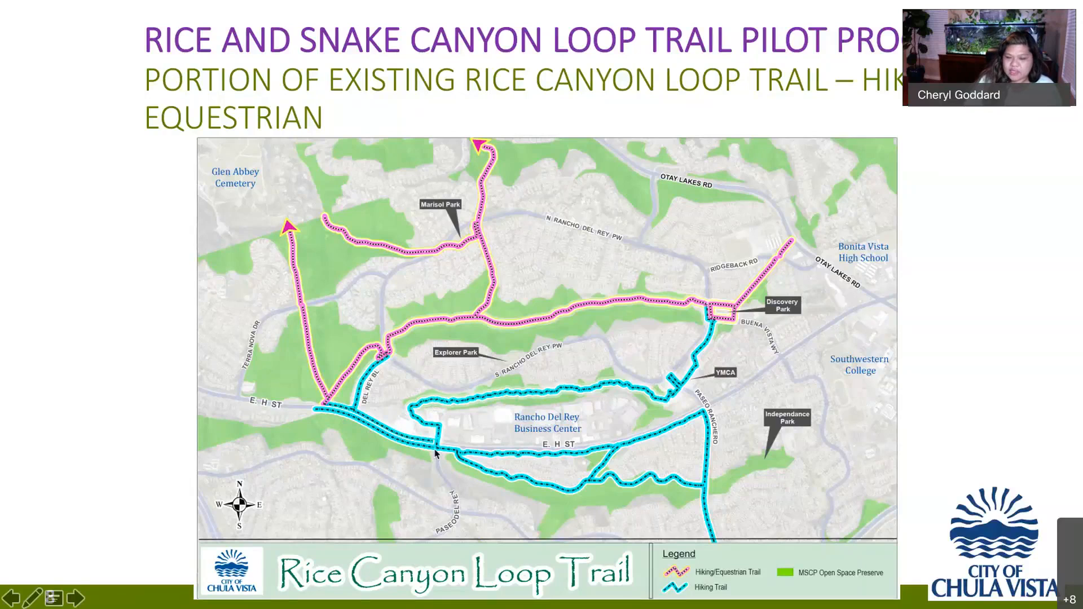
pyautogui.moveTo(698, 432)
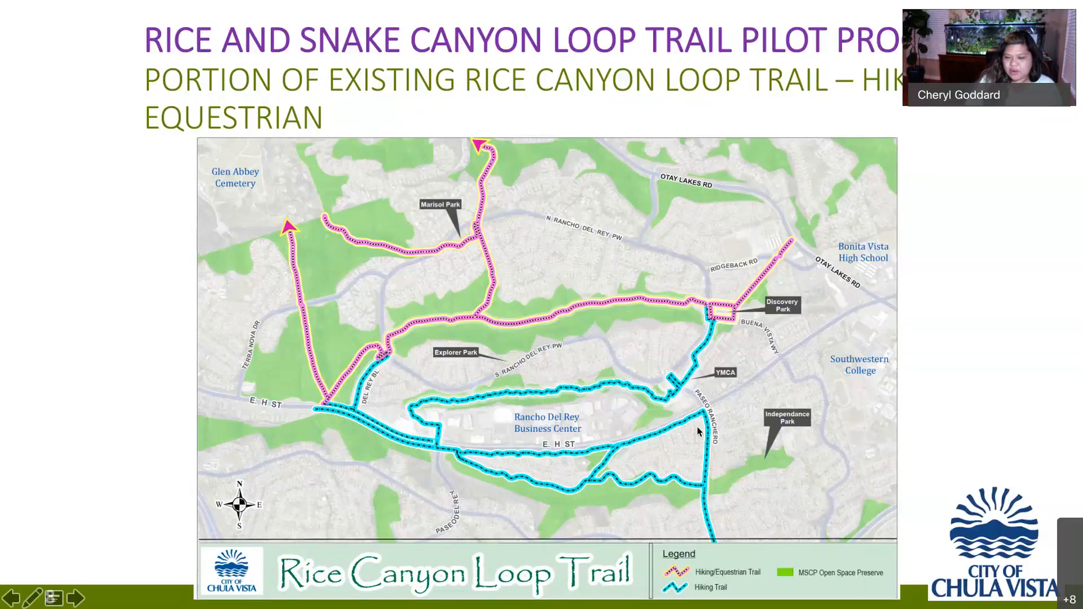
pyautogui.moveTo(462, 464)
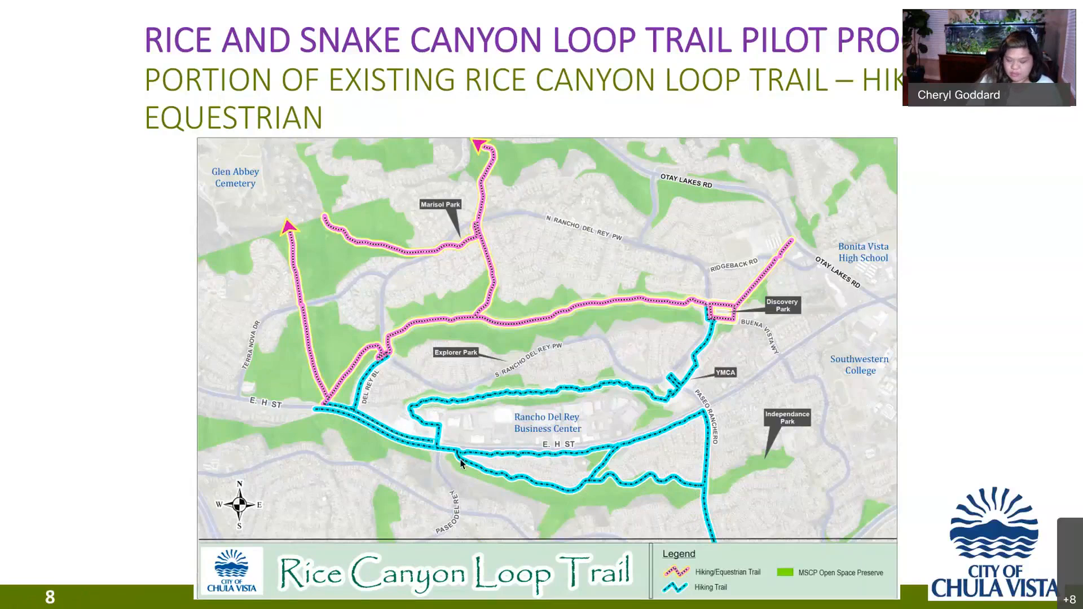
# Show the Proposed Loop Trail slide adding mountain biking use and two staging areas
pyautogui.press('Right')
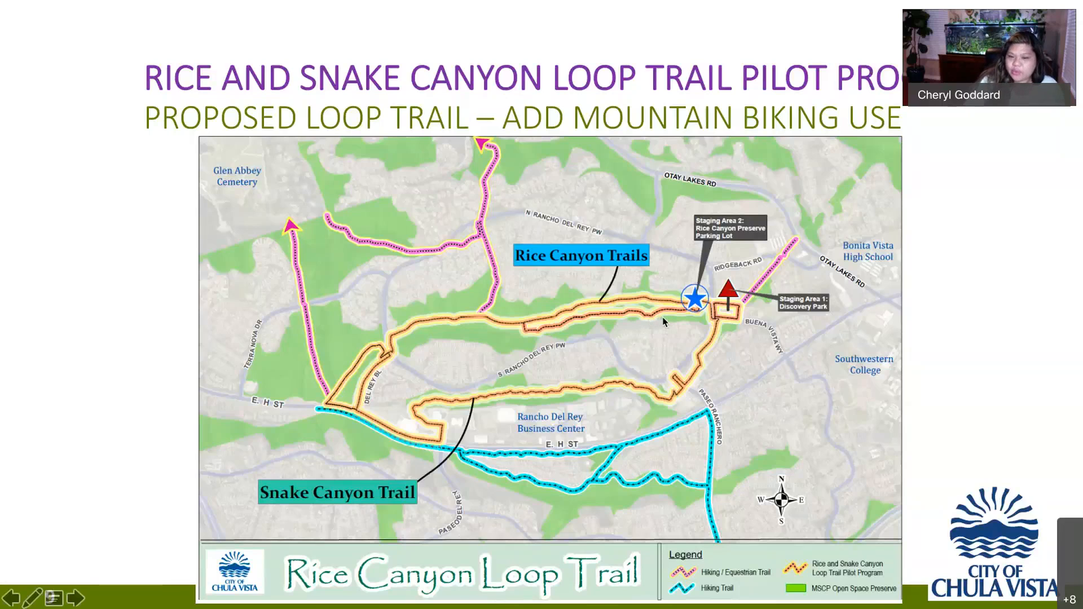
pyautogui.moveTo(695, 319)
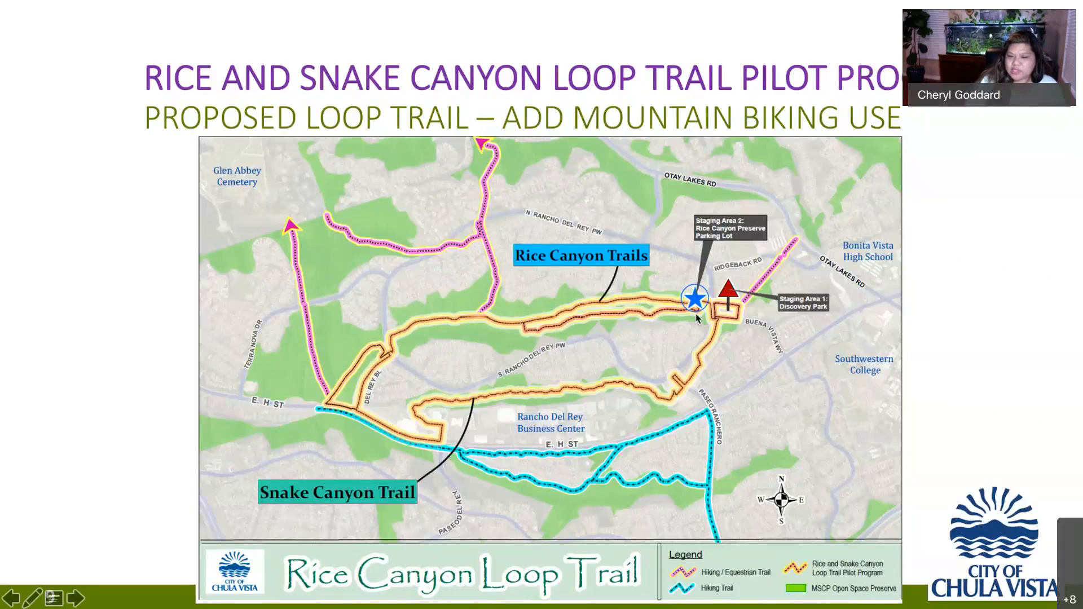
pyautogui.moveTo(683, 323)
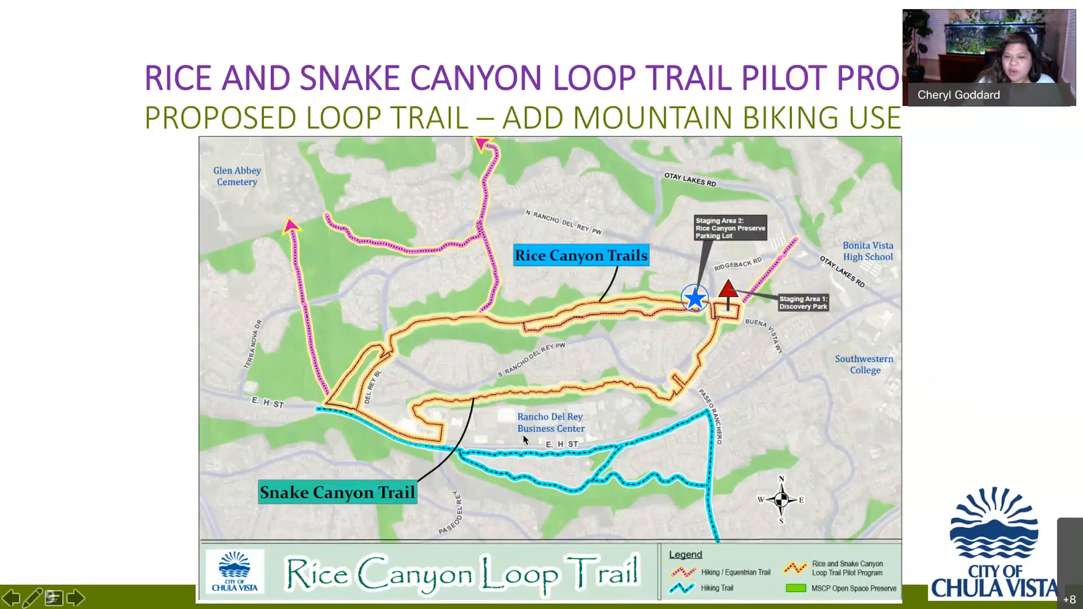
pyautogui.moveTo(612, 451)
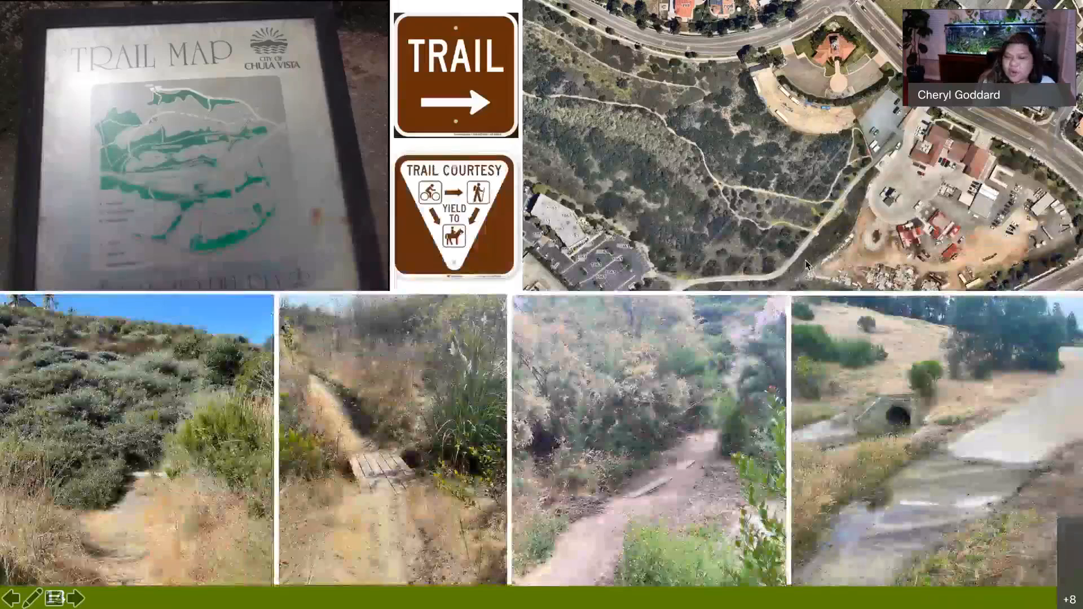
# Click the bottom of the screen while the trail photo collage slide stays up
pyautogui.click(78, 598)
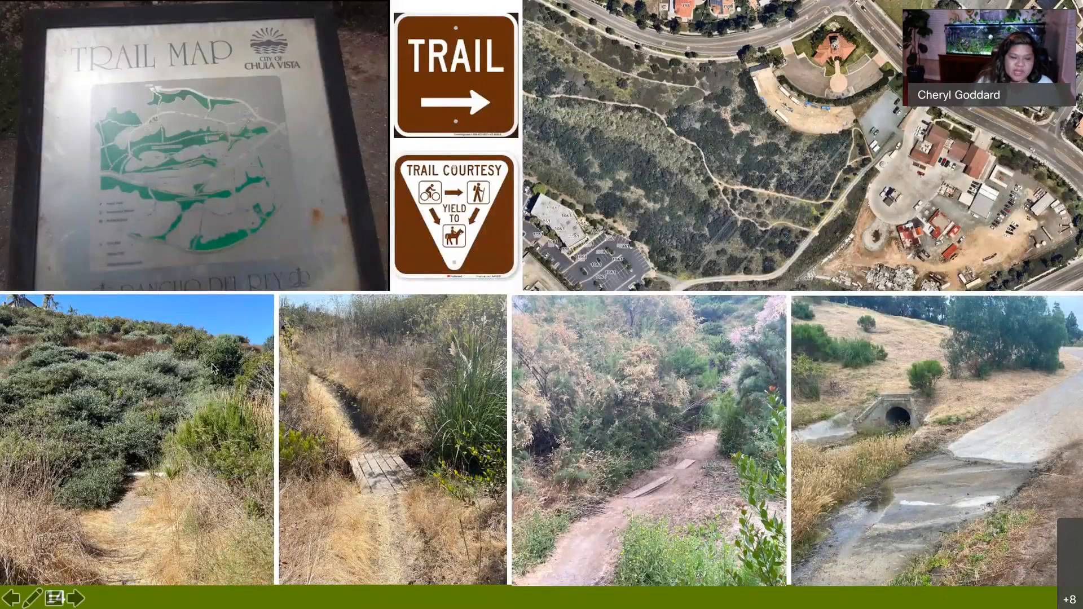
pyautogui.moveTo(276, 427)
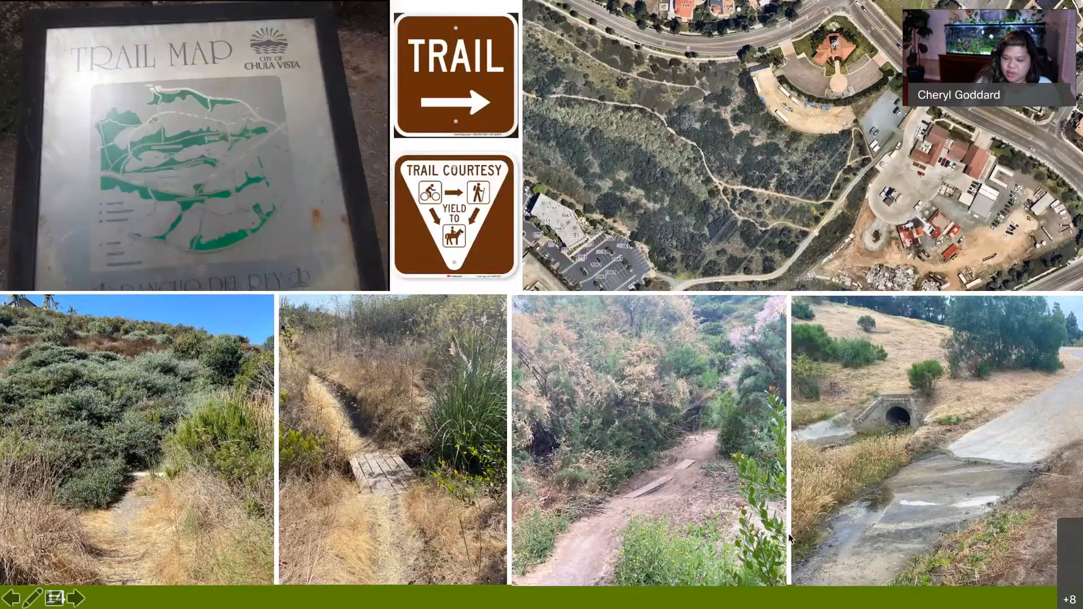
# Move to slide 15, Feedback, with focus group and e-comment themes
pyautogui.click(83, 598)
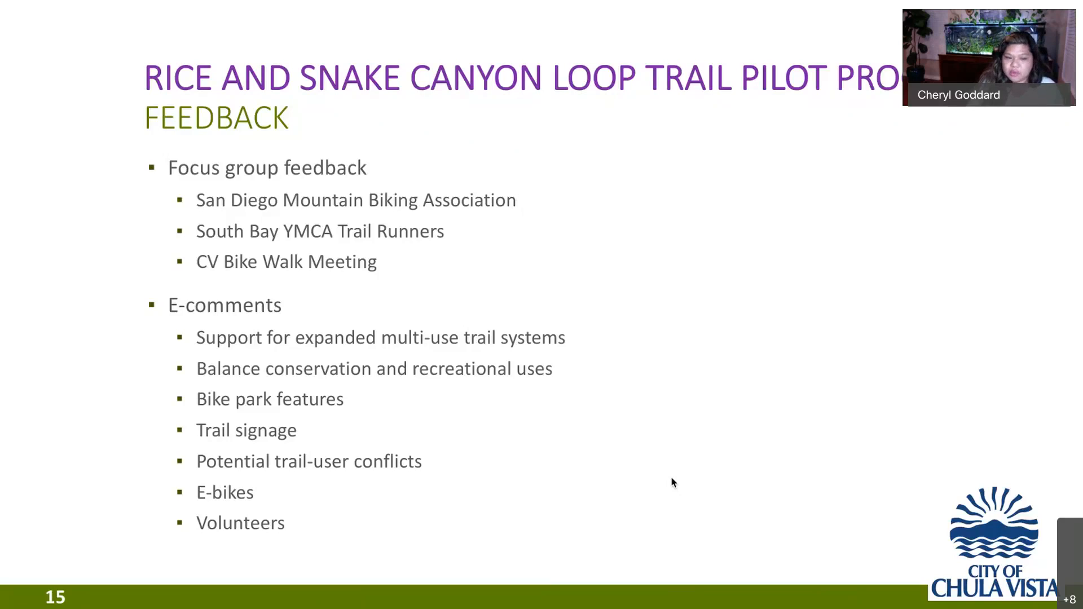
pyautogui.press('right')
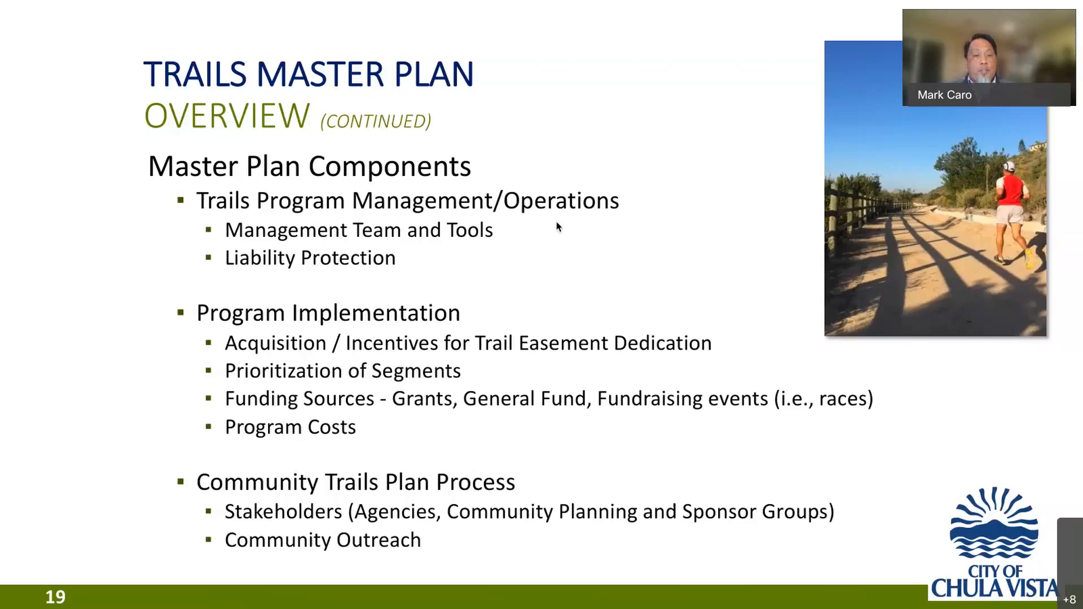
# Show slide 20, Trails Master Plan Status, listing three grant funding programs
pyautogui.press('right')
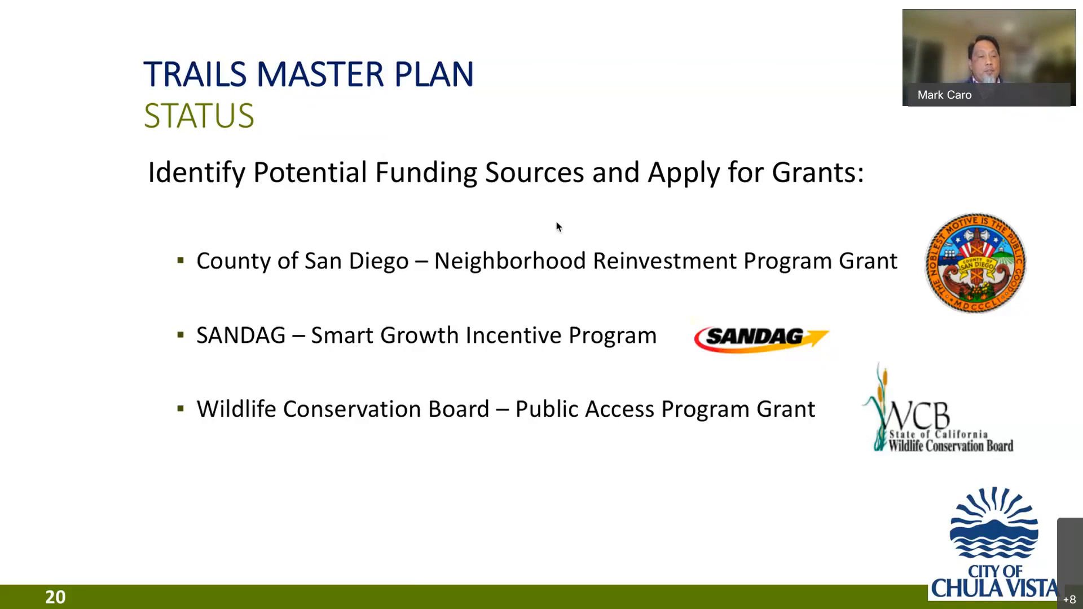
pyautogui.press('right')
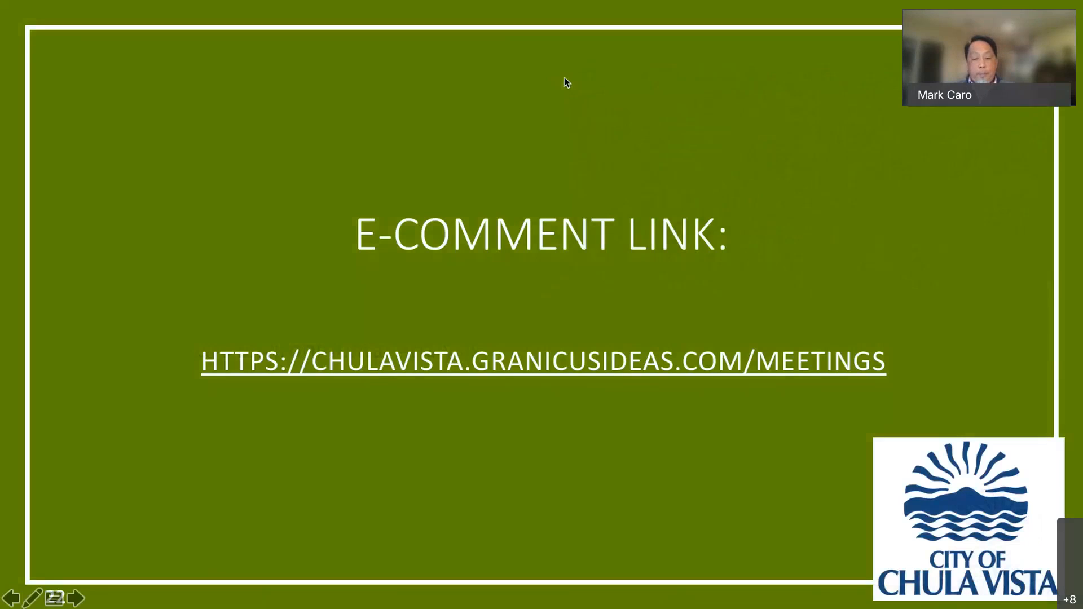
pyautogui.moveTo(575, 20)
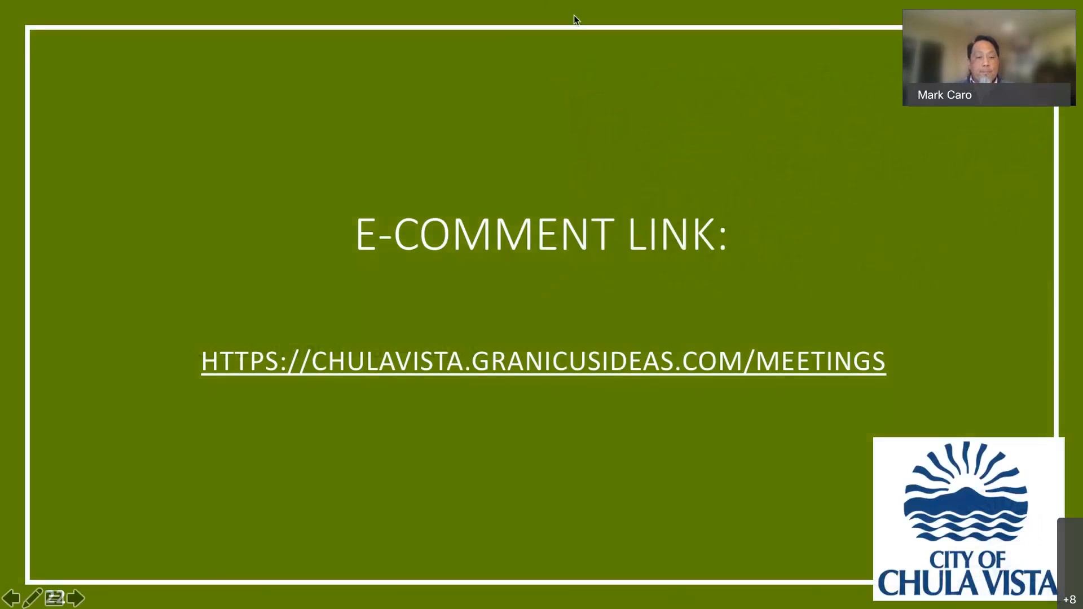
pyautogui.moveTo(505, 67)
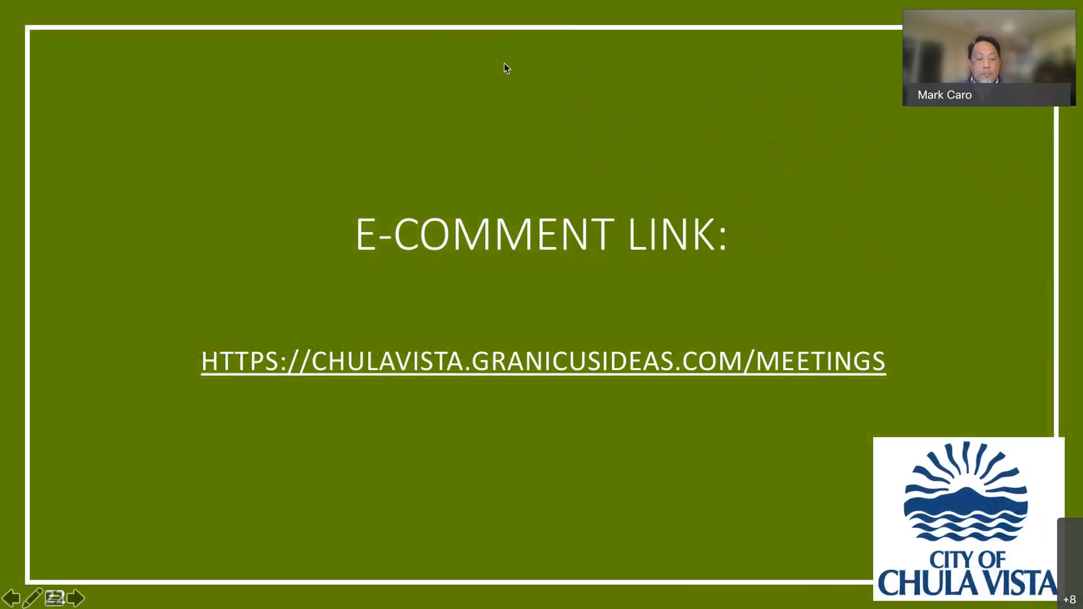
pyautogui.moveTo(384, 40)
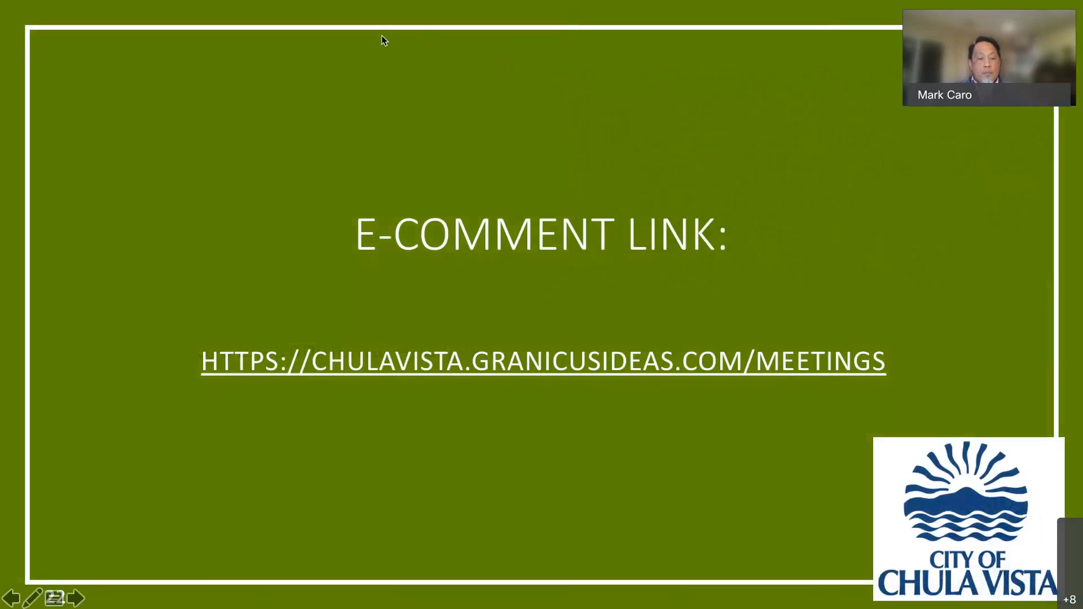